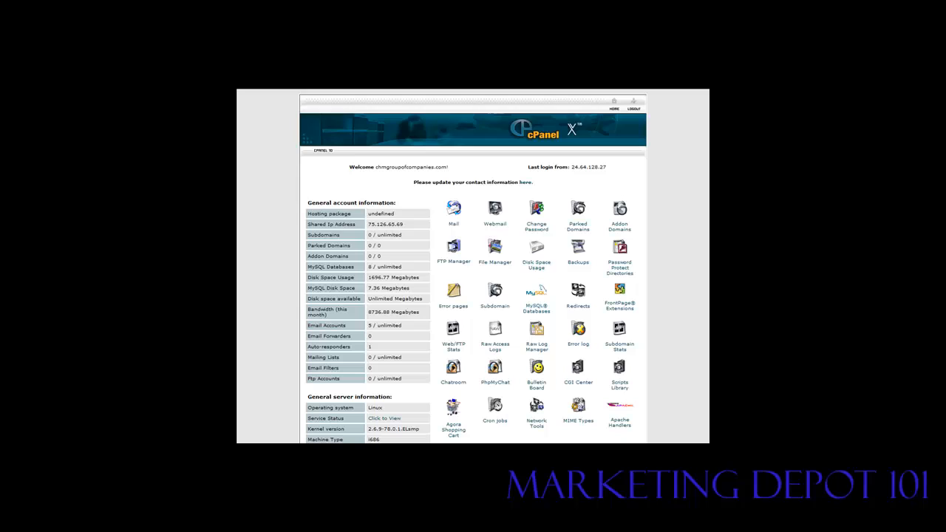
pyautogui.moveTo(632, 401)
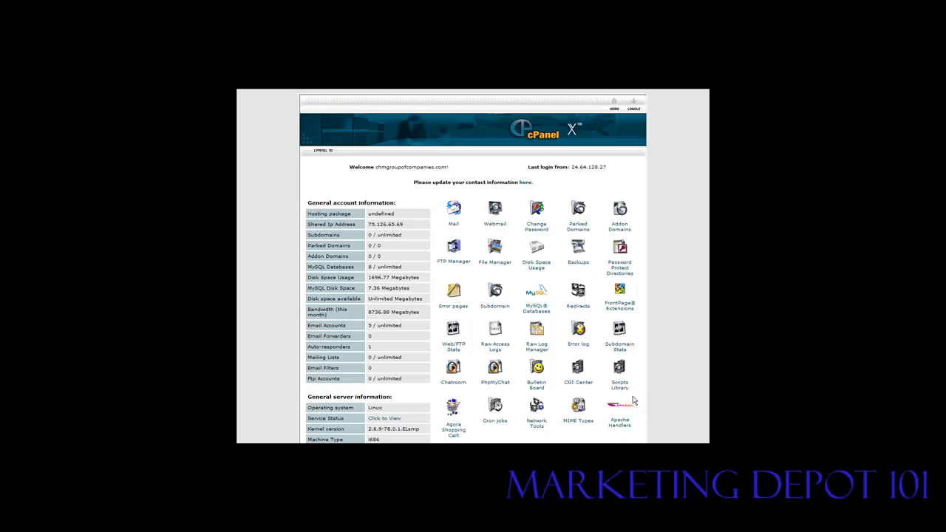
pyautogui.moveTo(520, 346)
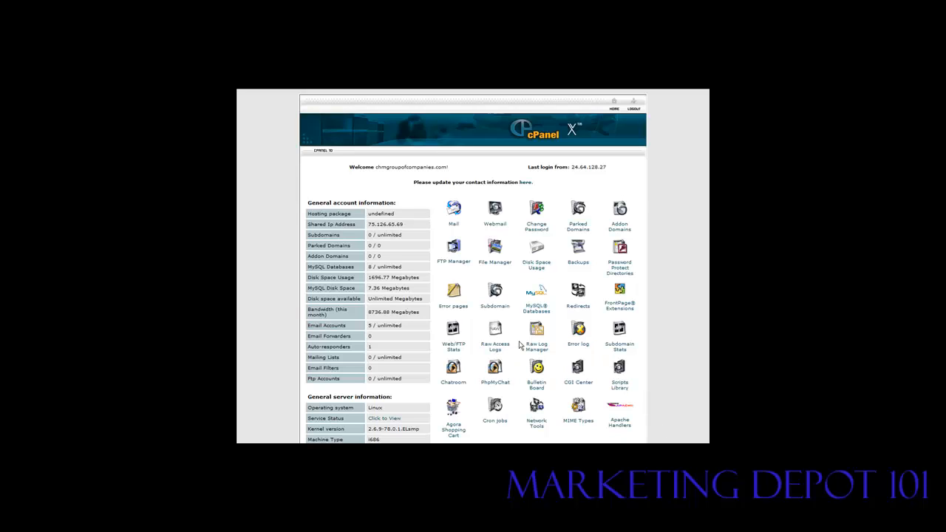
pyautogui.moveTo(425, 227)
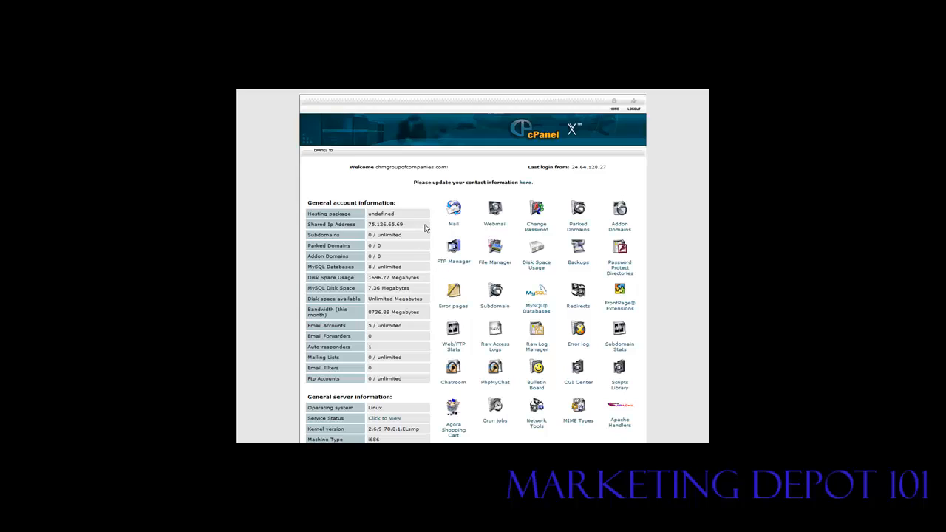
pyautogui.moveTo(444, 209)
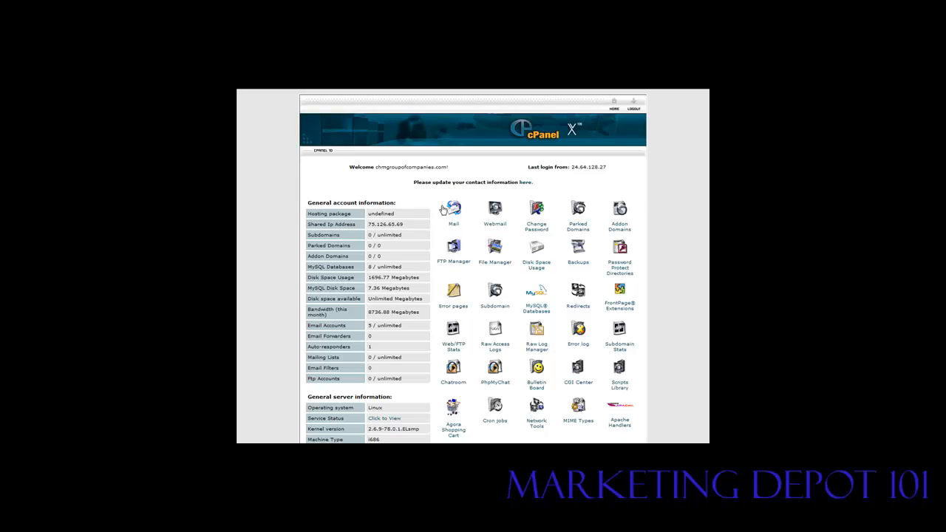
pyautogui.moveTo(546, 286)
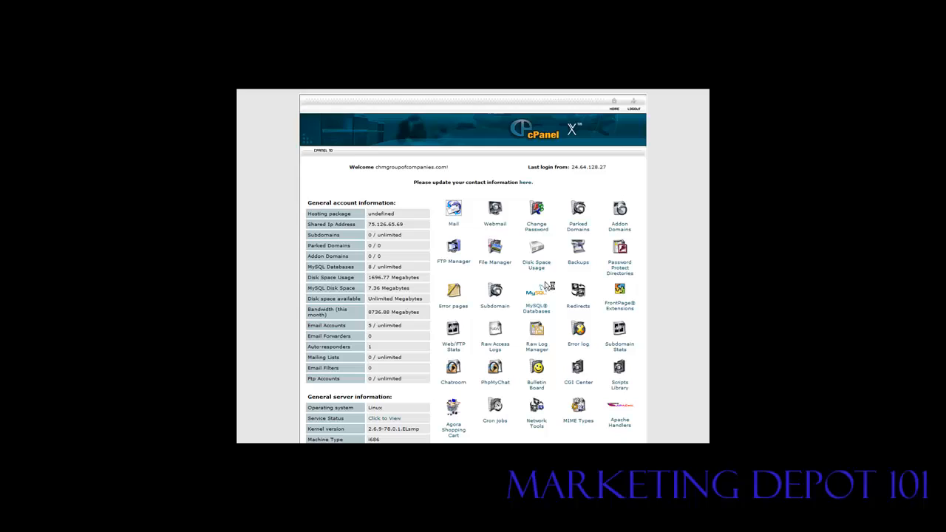
pyautogui.moveTo(545, 286)
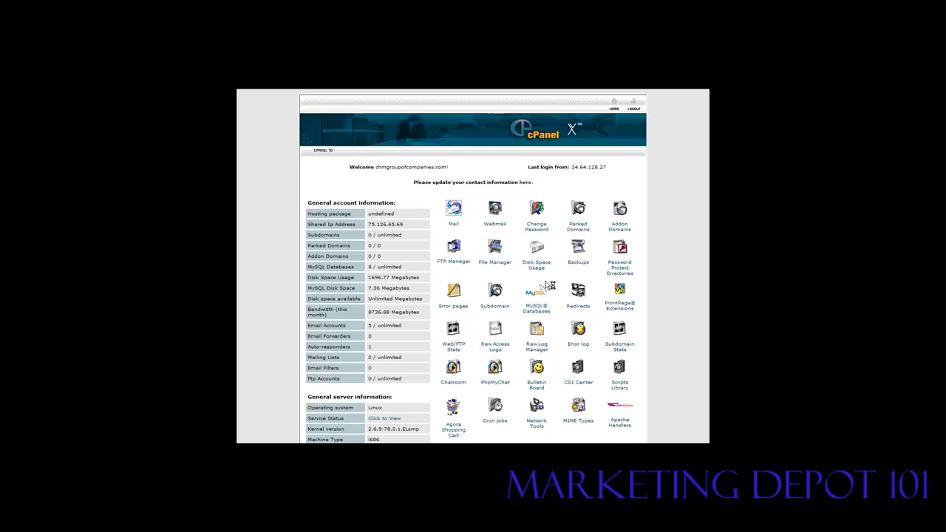
# Step: Open Mail, then the Auto-responders maintenance page
pyautogui.click(453, 209)
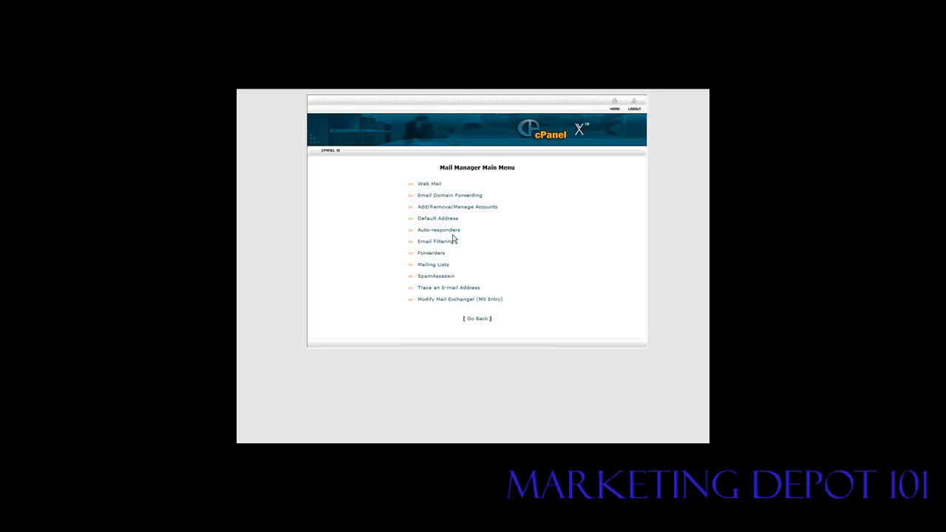
pyautogui.click(438, 229)
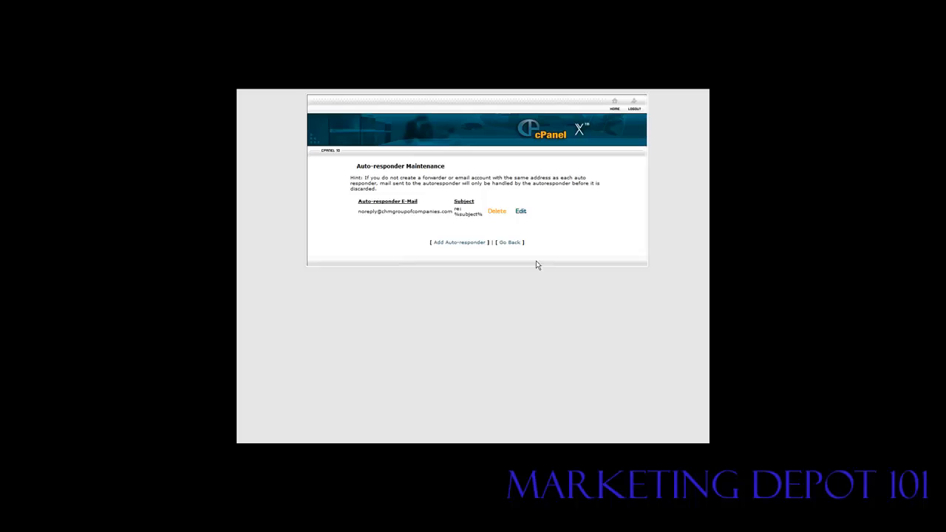
pyautogui.moveTo(458, 242)
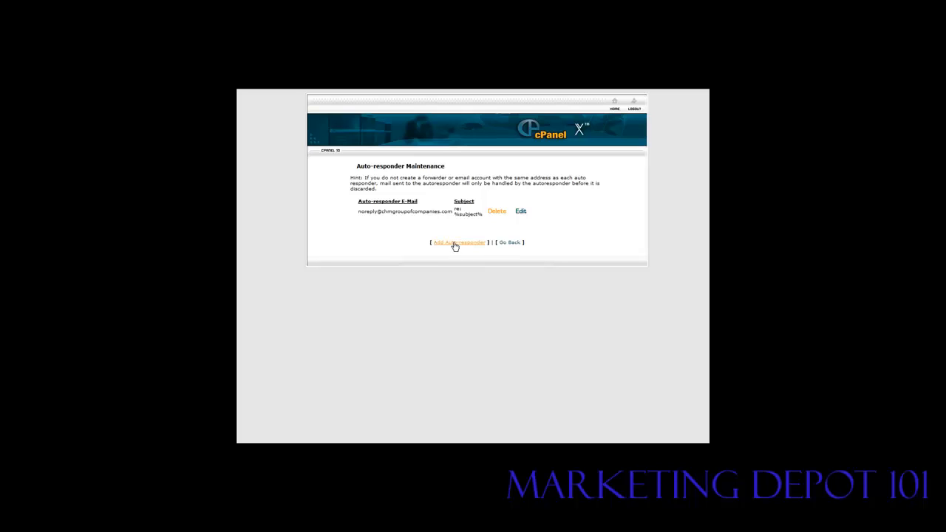
# Step: Add an auto-responder for 'homebusinesstraining' with subject 'Learn how to set up a home business for free'
pyautogui.click(459, 242)
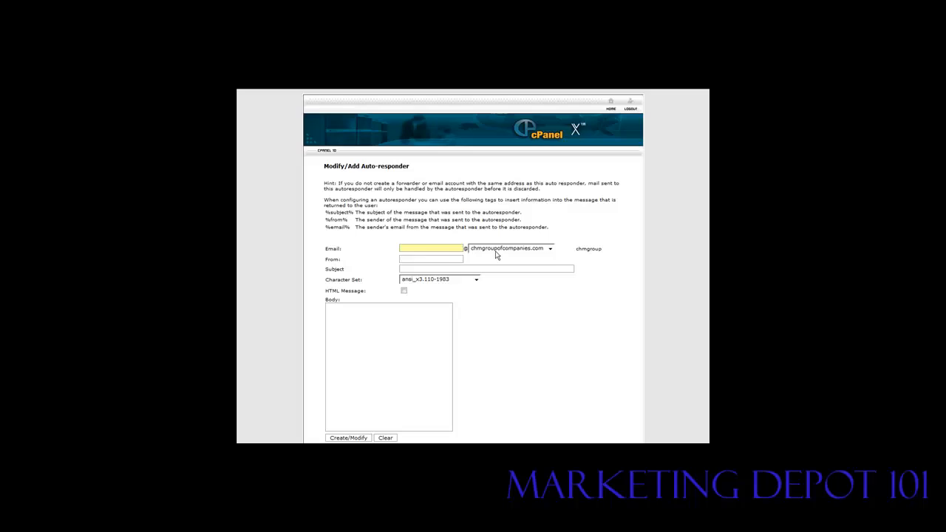
pyautogui.moveTo(539, 255)
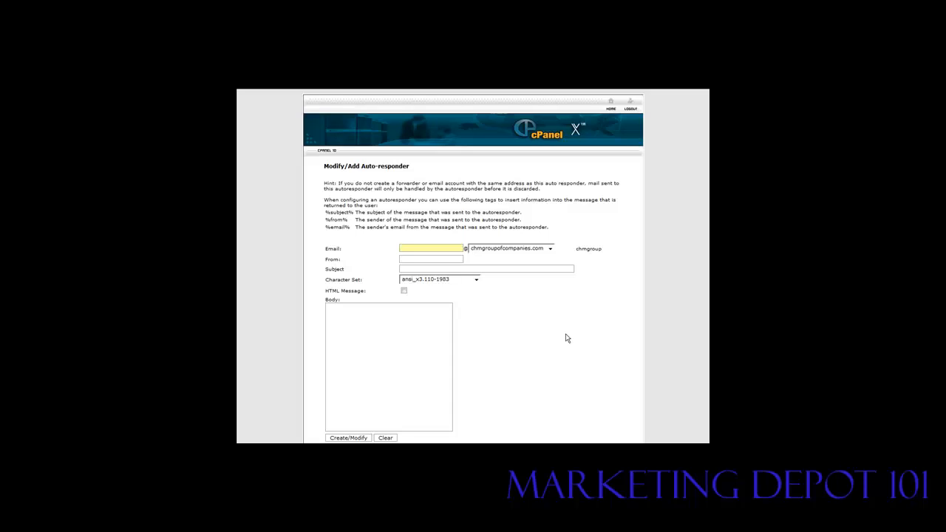
pyautogui.write('homebusinesstraining')
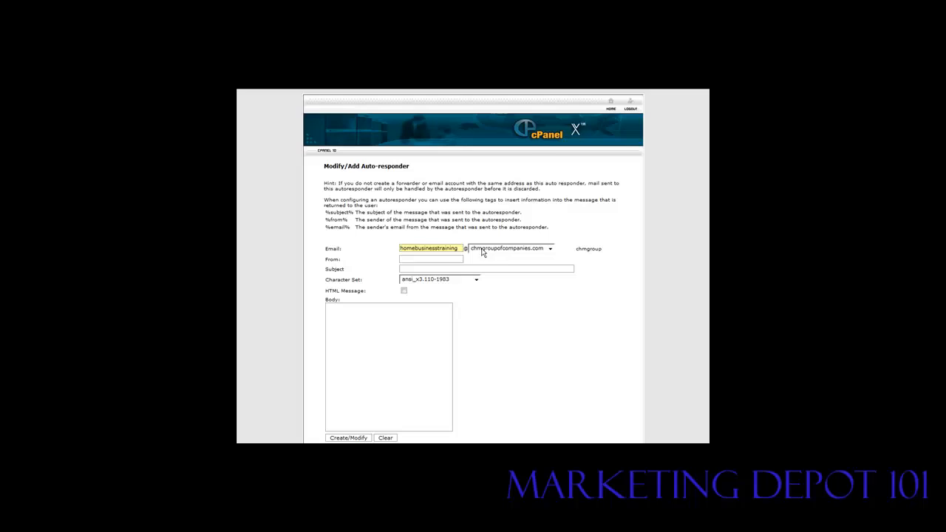
pyautogui.click(431, 259)
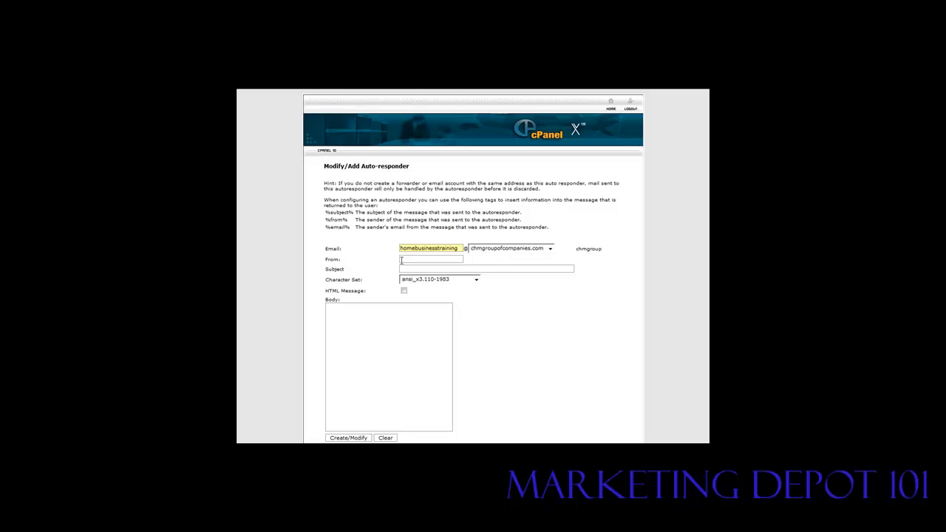
pyautogui.moveTo(309, 271)
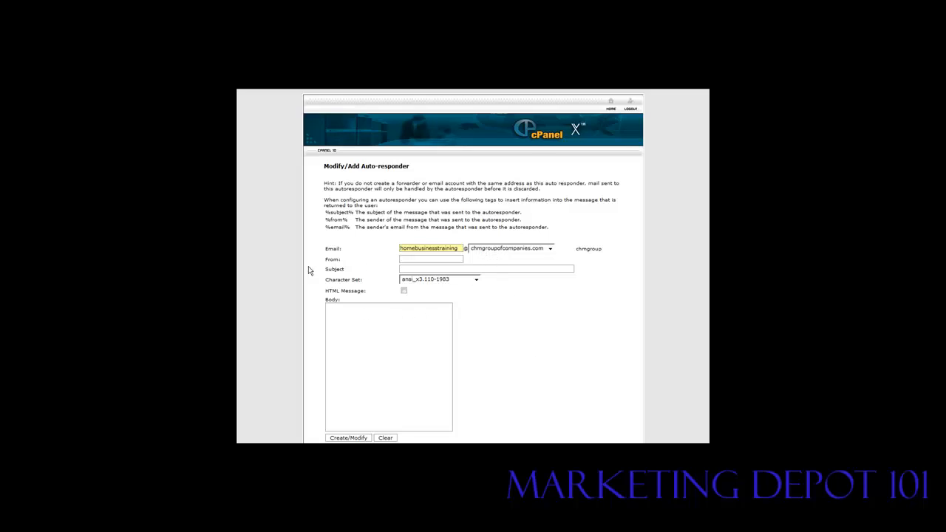
pyautogui.moveTo(349, 277)
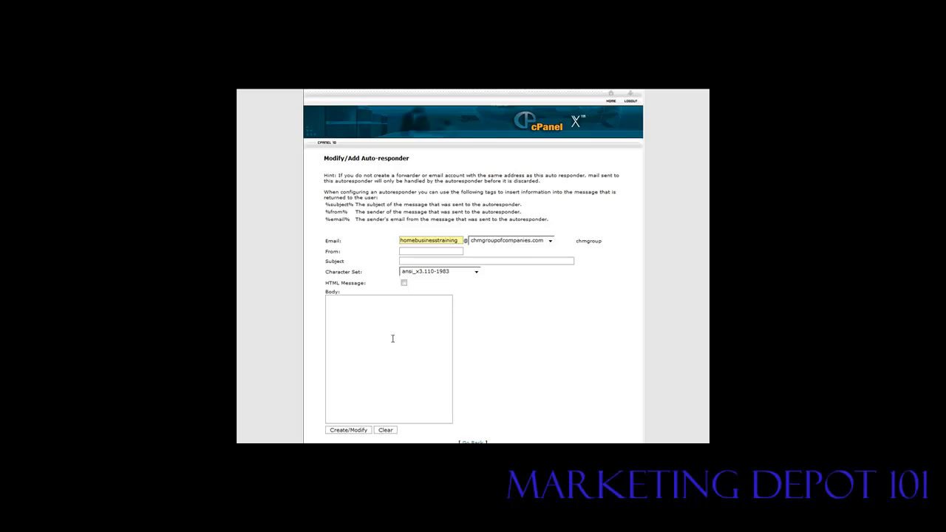
pyautogui.write('Learn how to set up a home business for free')
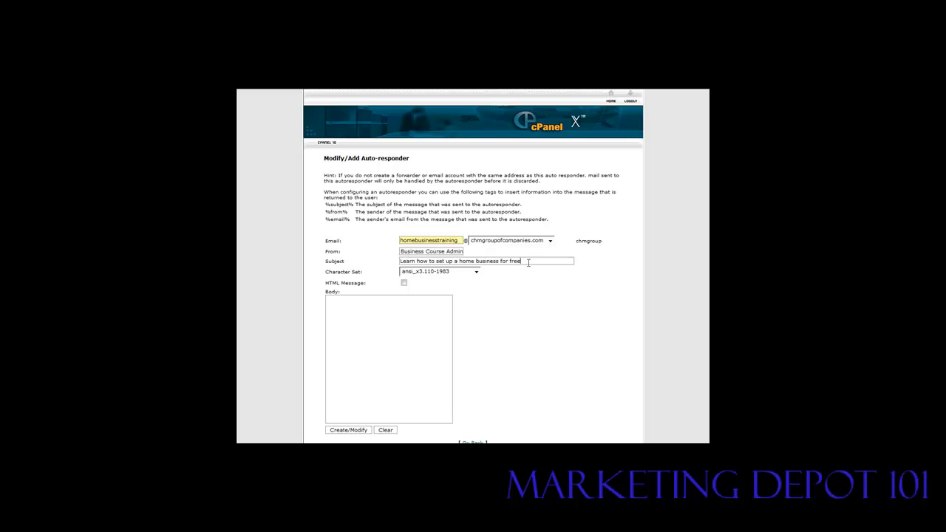
pyautogui.moveTo(468, 276)
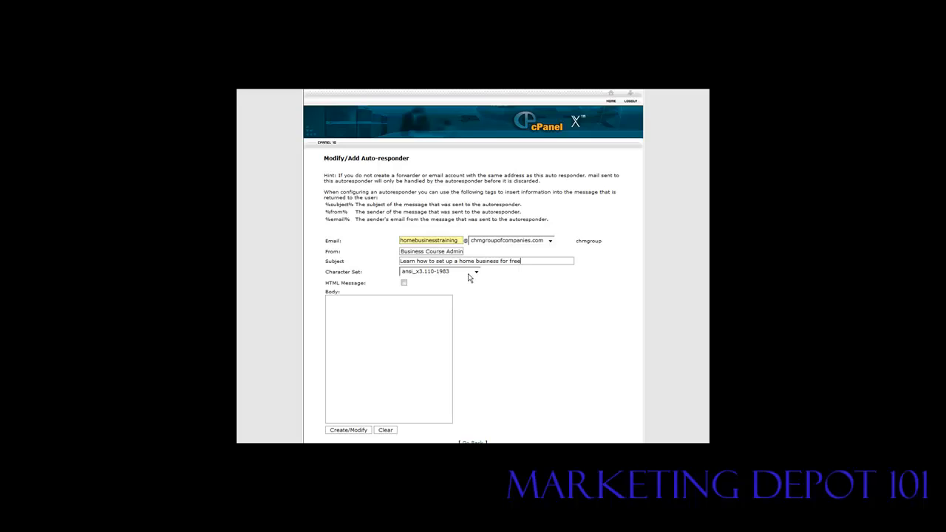
pyautogui.click(475, 271)
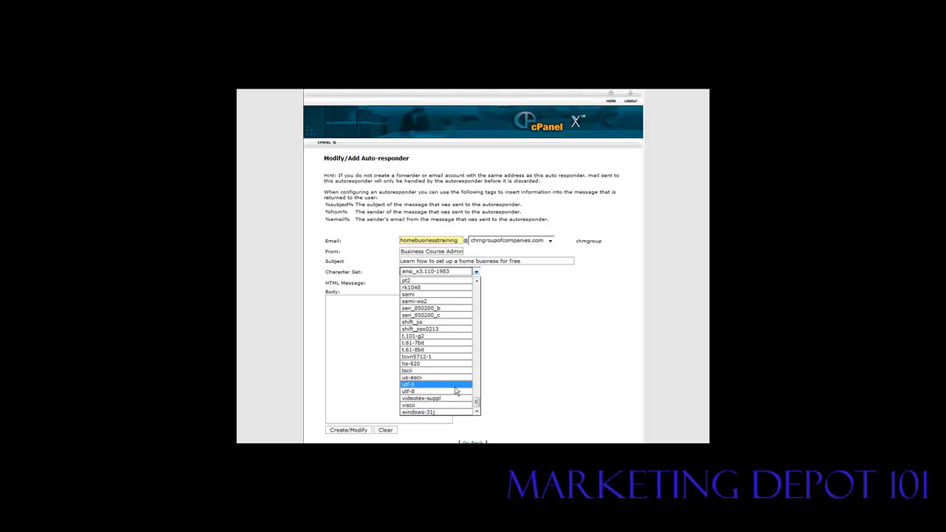
# Step: Choose utf-8 as the character set and place the cursor in the Body box
pyautogui.click(409, 384)
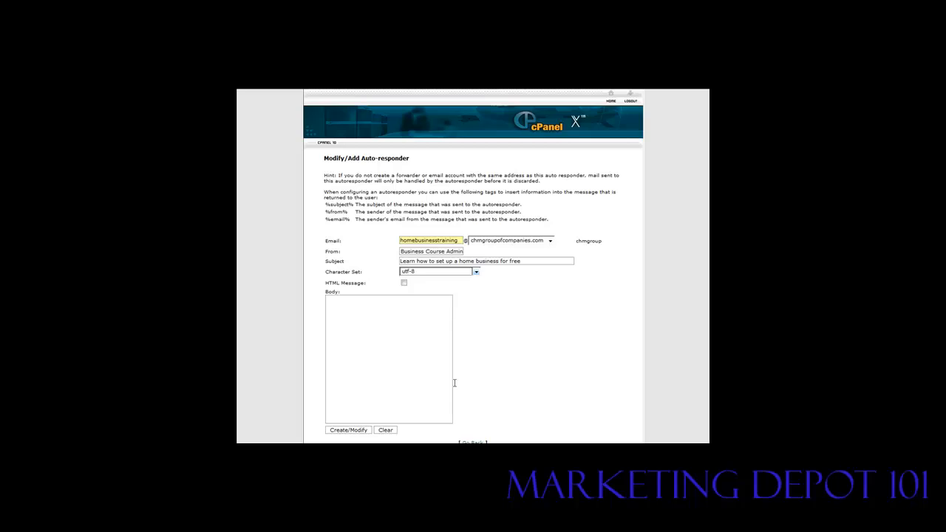
pyautogui.click(369, 341)
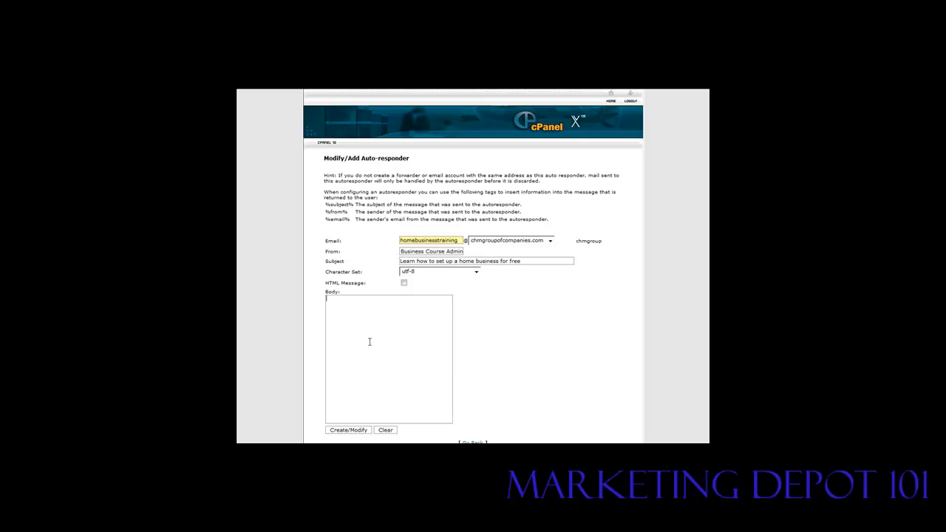
pyautogui.moveTo(382, 348)
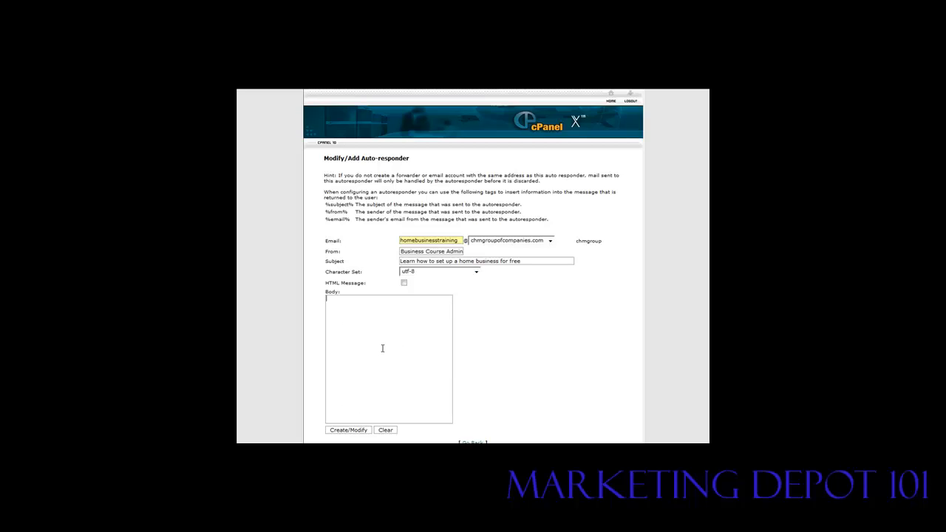
pyautogui.moveTo(384, 345)
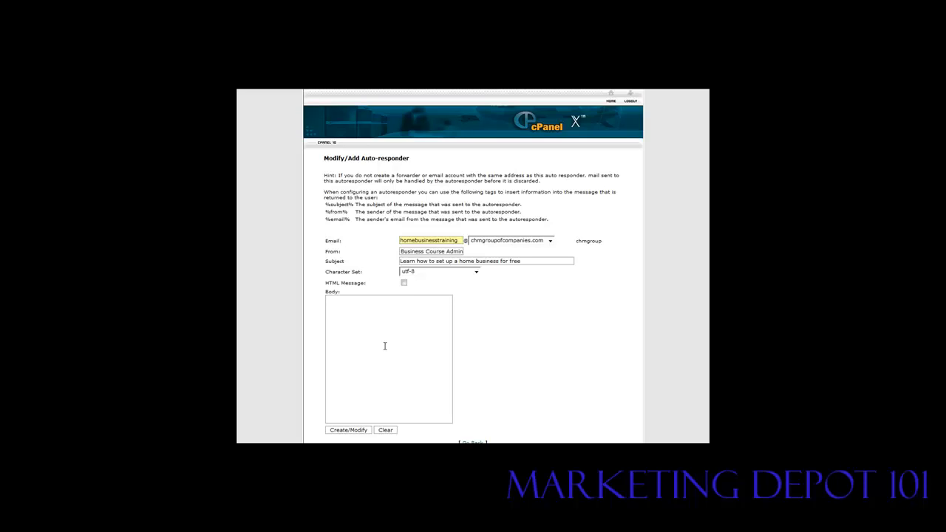
pyautogui.click(329, 303)
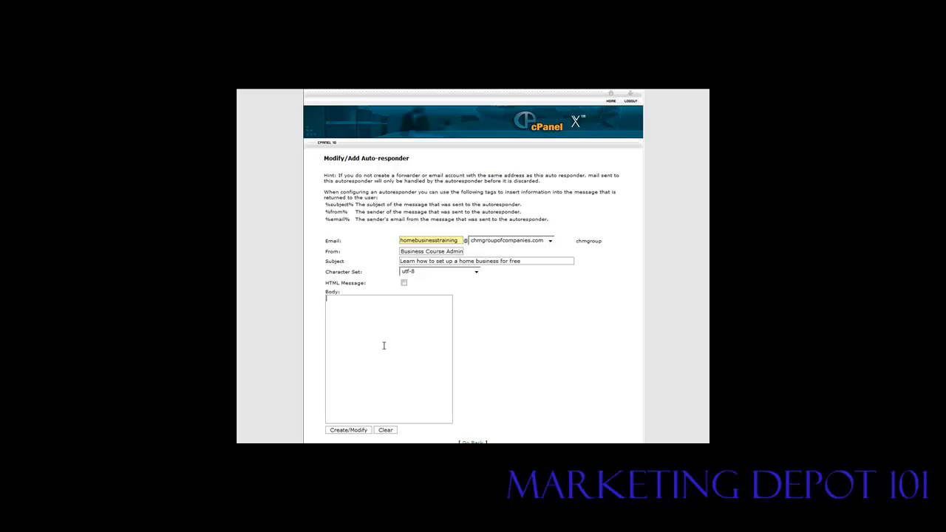
# Step: Type the reply body offering the free ecourse link, signed Tim Carter
pyautogui.write('Hi')
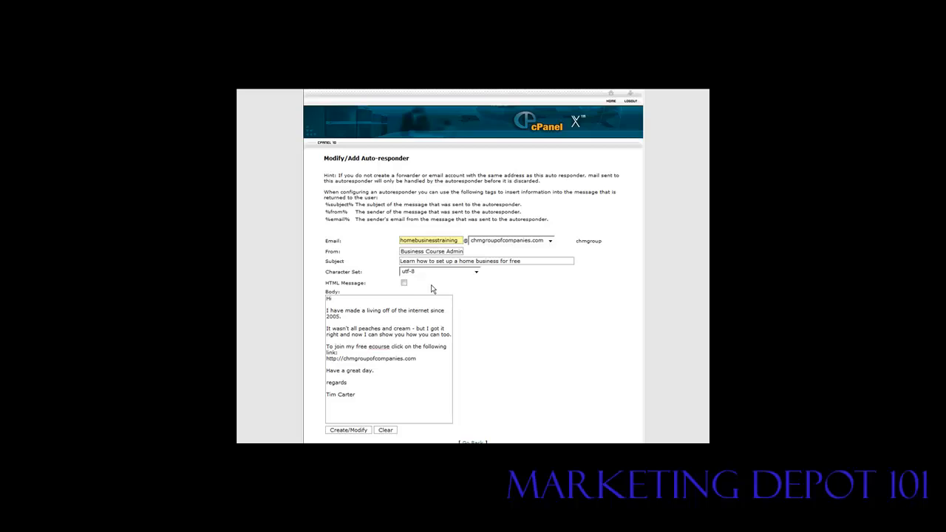
pyautogui.moveTo(464, 322)
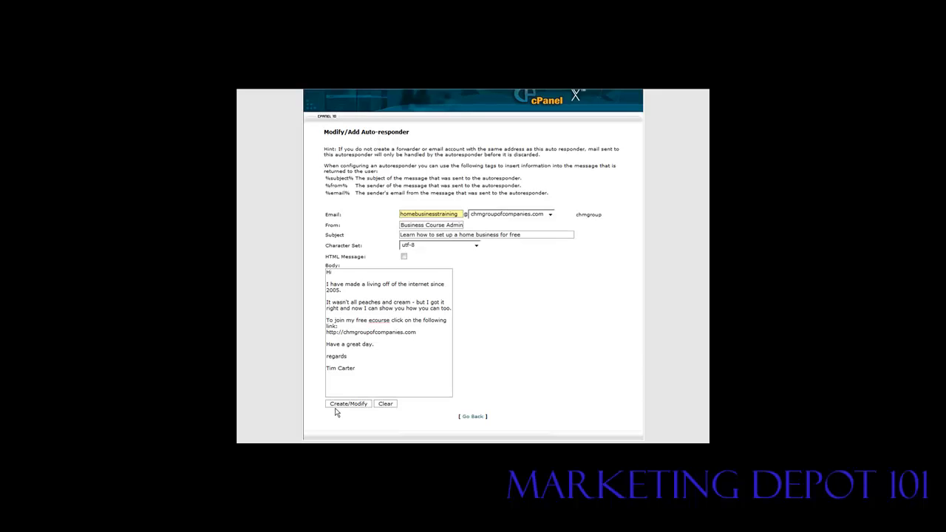
# Step: Create the auto-responder, copy its address, and send a test email to it
pyautogui.click(348, 403)
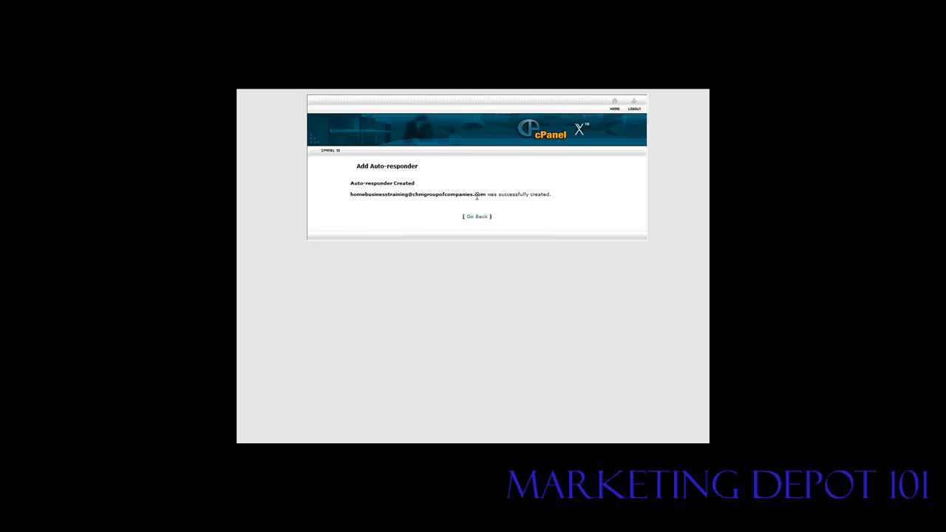
pyautogui.moveTo(417, 194); pyautogui.dragTo(485, 193)
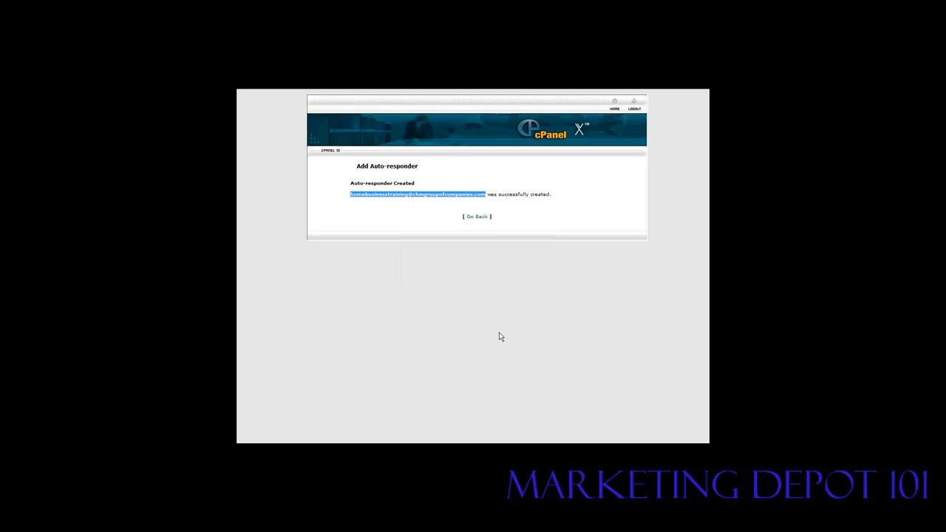
pyautogui.moveTo(479, 363)
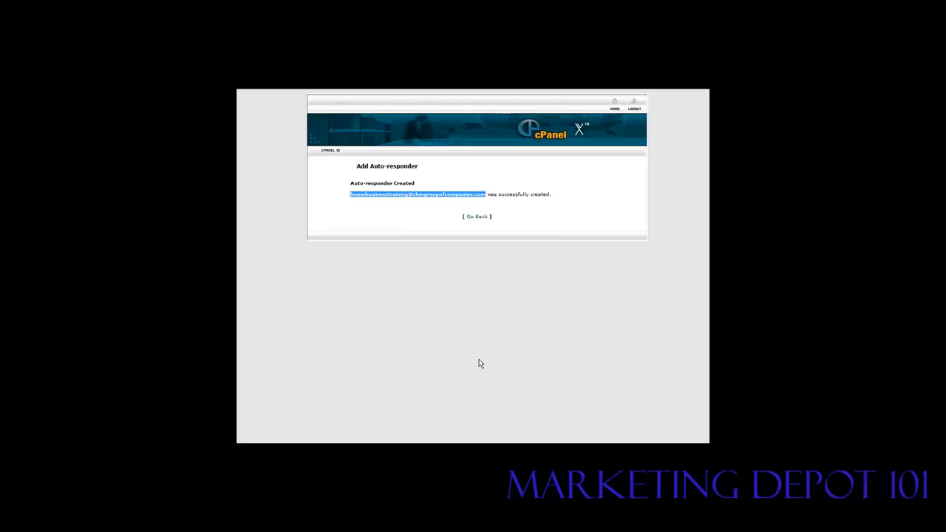
pyautogui.moveTo(402, 316)
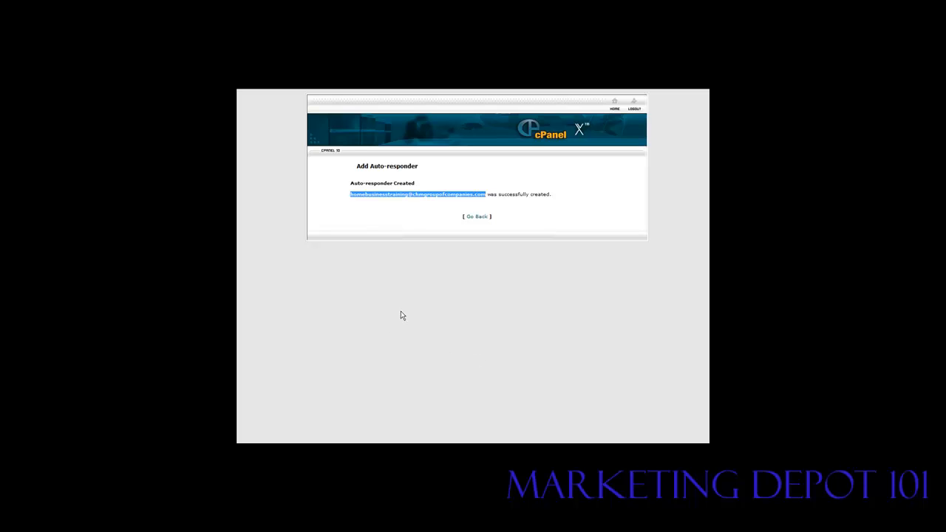
pyautogui.moveTo(426, 344)
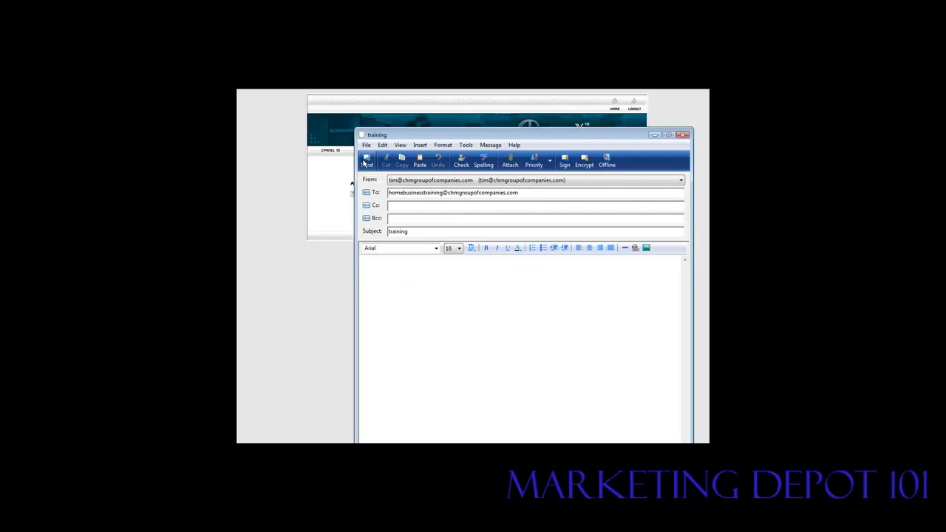
pyautogui.click(367, 159)
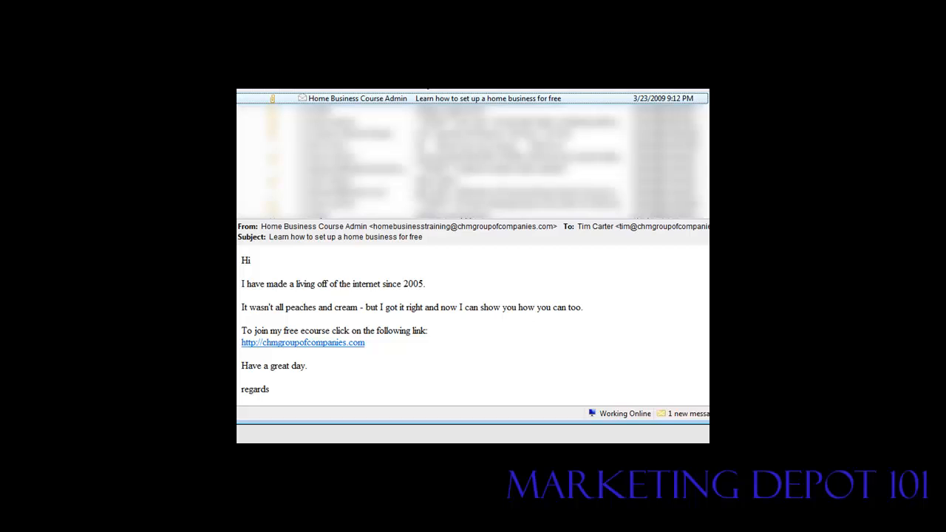
pyautogui.moveTo(311, 438)
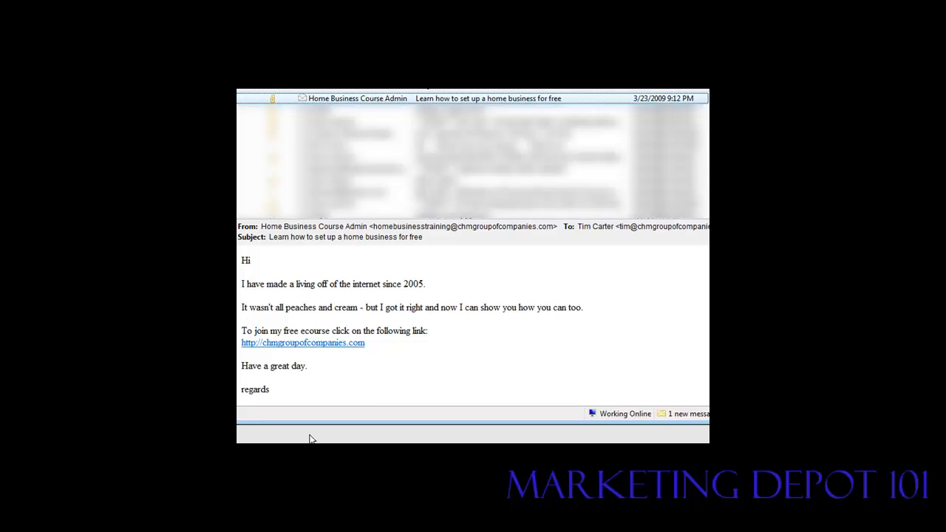
pyautogui.moveTo(444, 100)
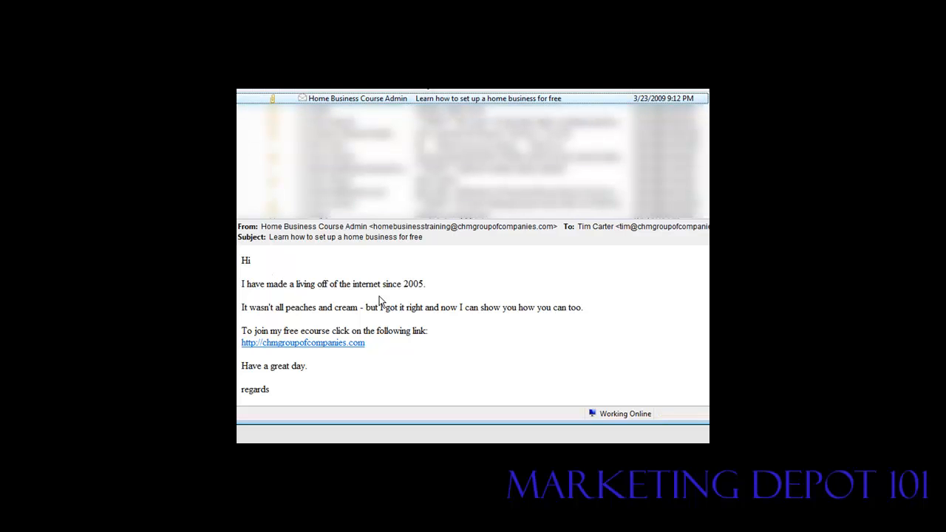
pyautogui.scroll(-3)
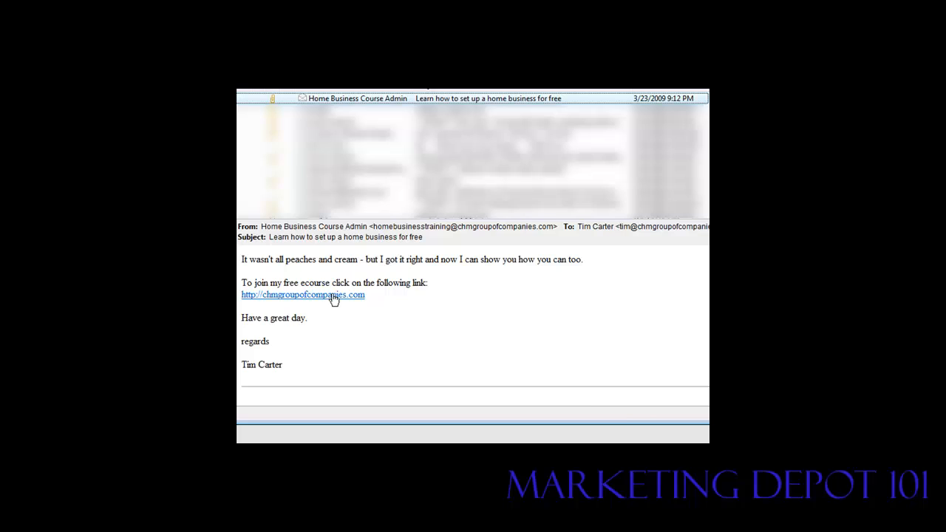